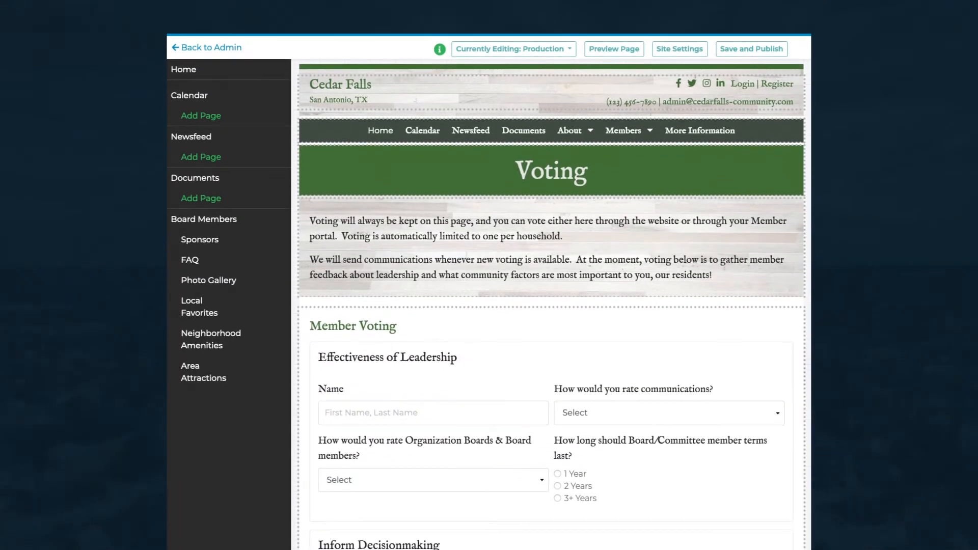
Step: Expand Features in the admin sidebar and open the Custom Forms list
scroll(down, 3)
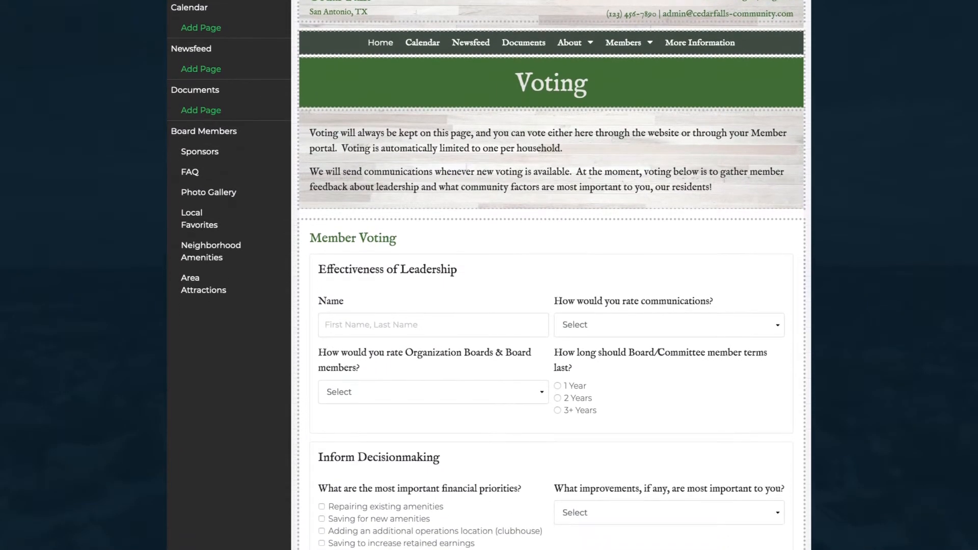
scroll(down, 3)
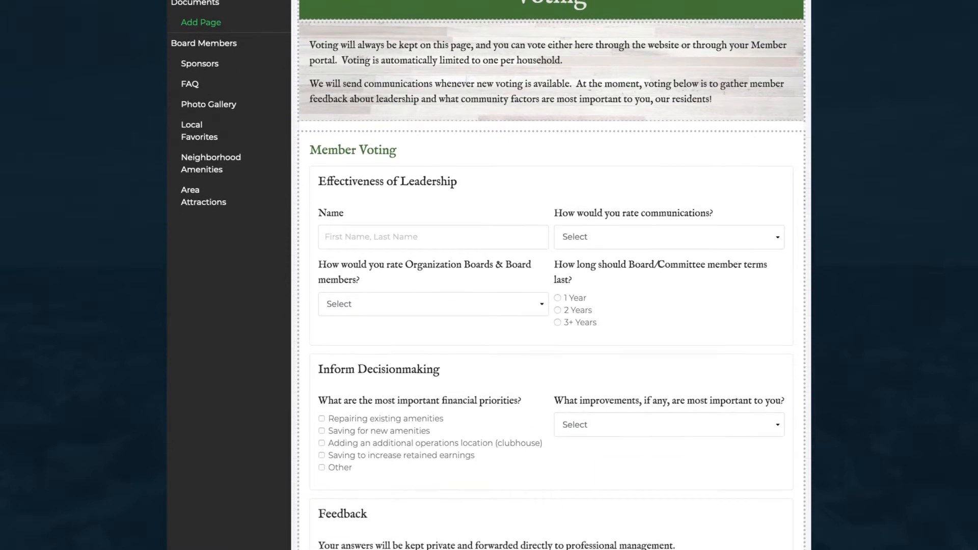
scroll(down, 3)
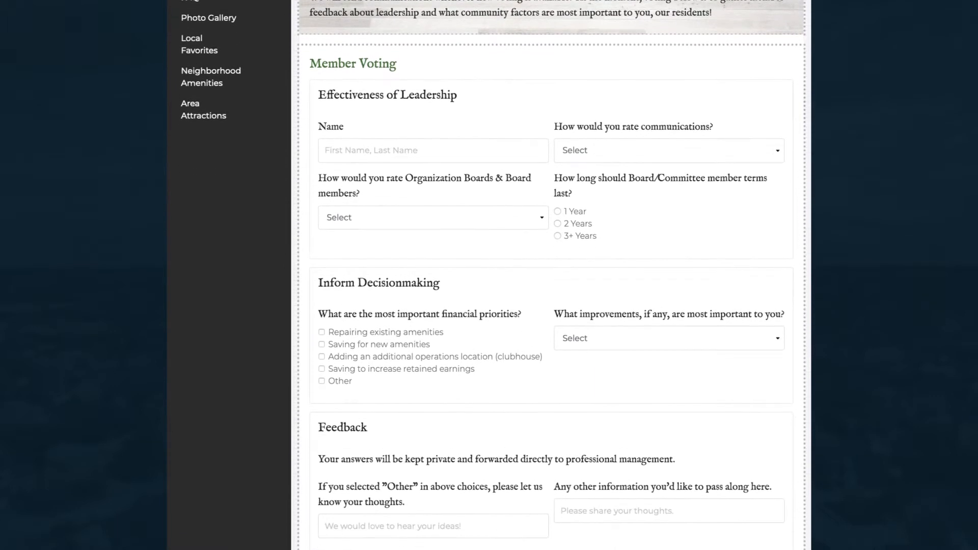
scroll(down, 3)
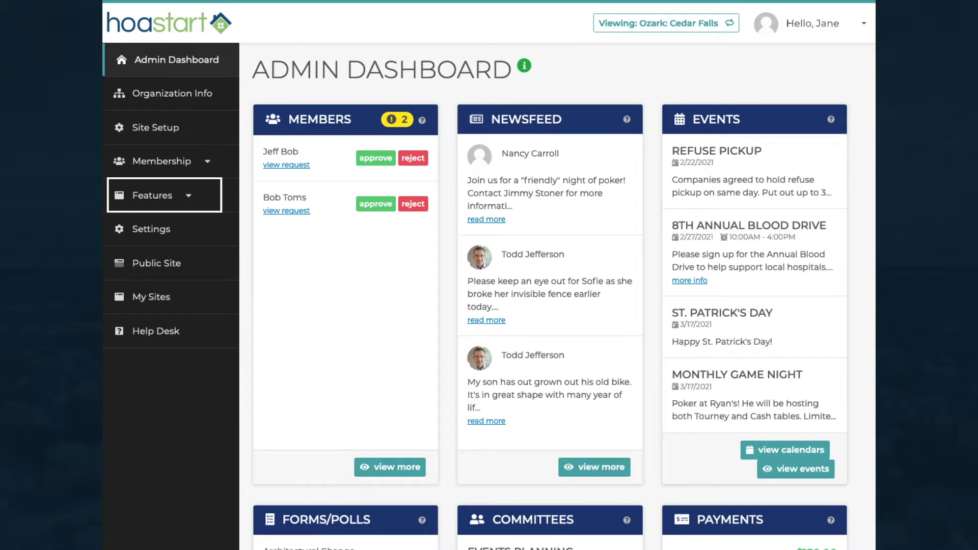
click(162, 195)
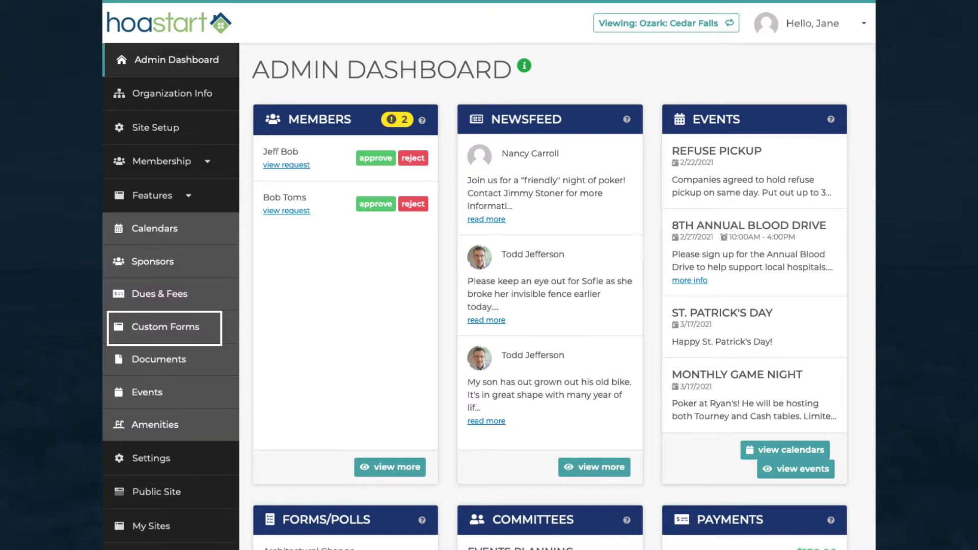
click(169, 327)
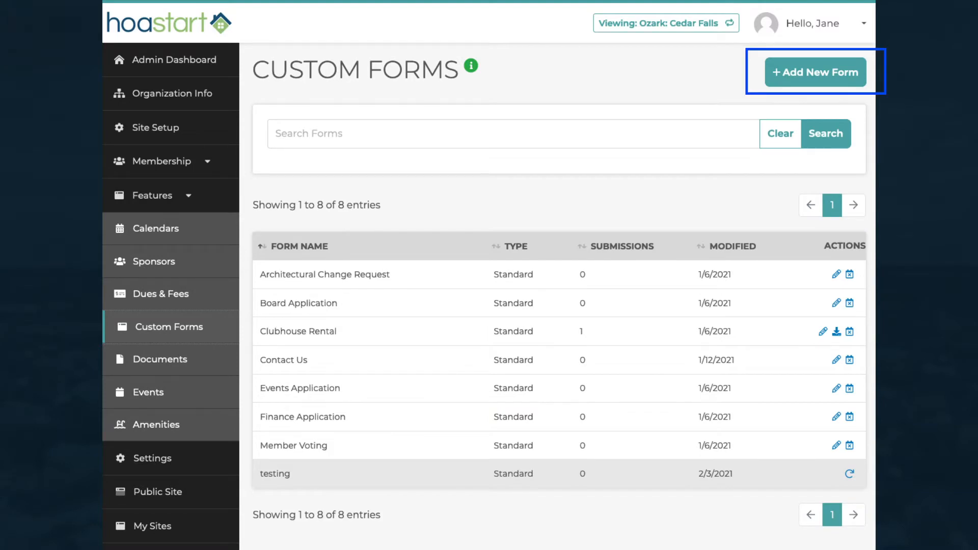
Step: Create a new form named 'My New Form' and save it
click(815, 72)
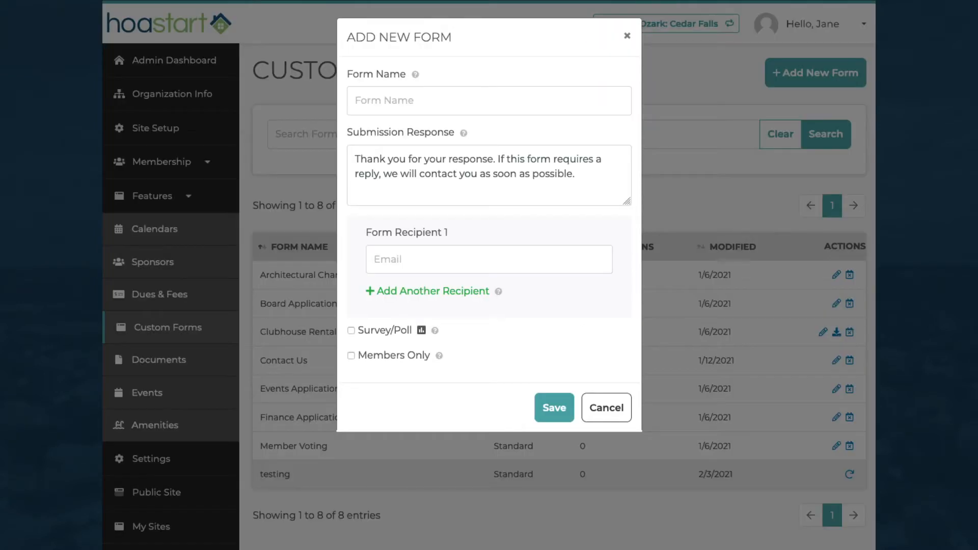
click(489, 101)
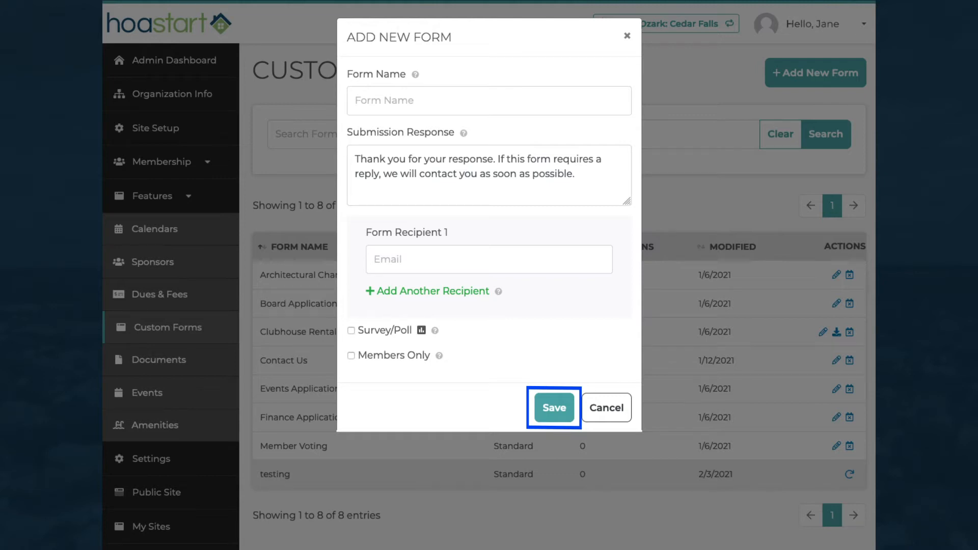
click(553, 407)
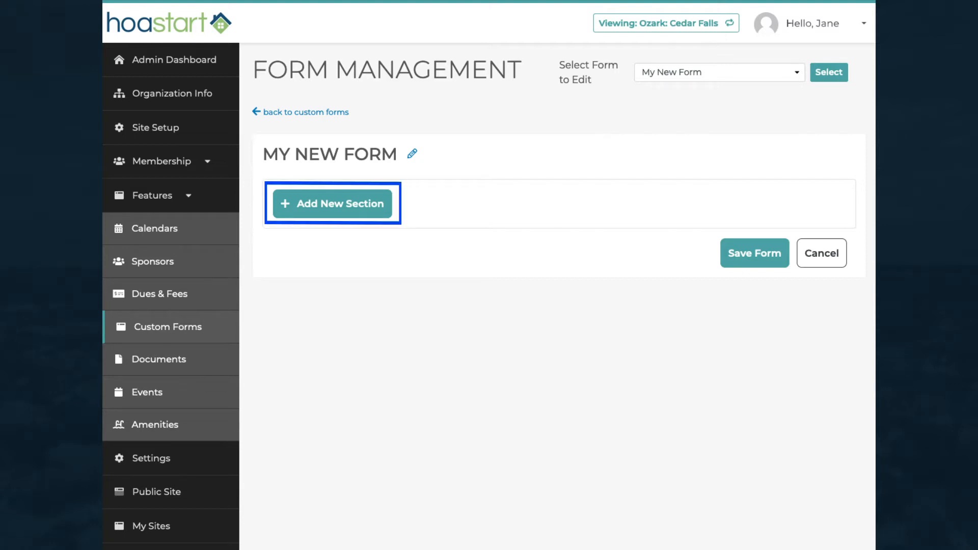
Step: Add a section titled 'My New Section' with Show Title checked
click(333, 204)
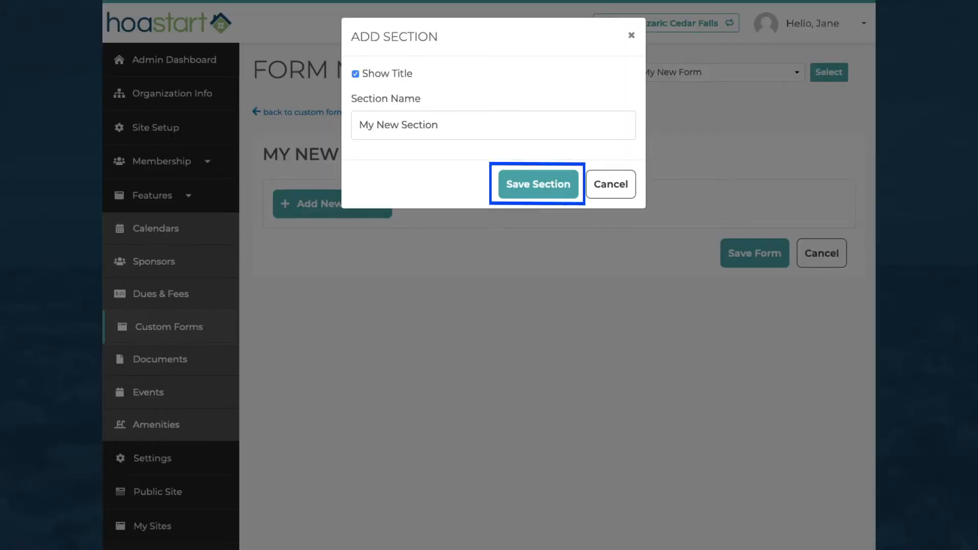
click(538, 184)
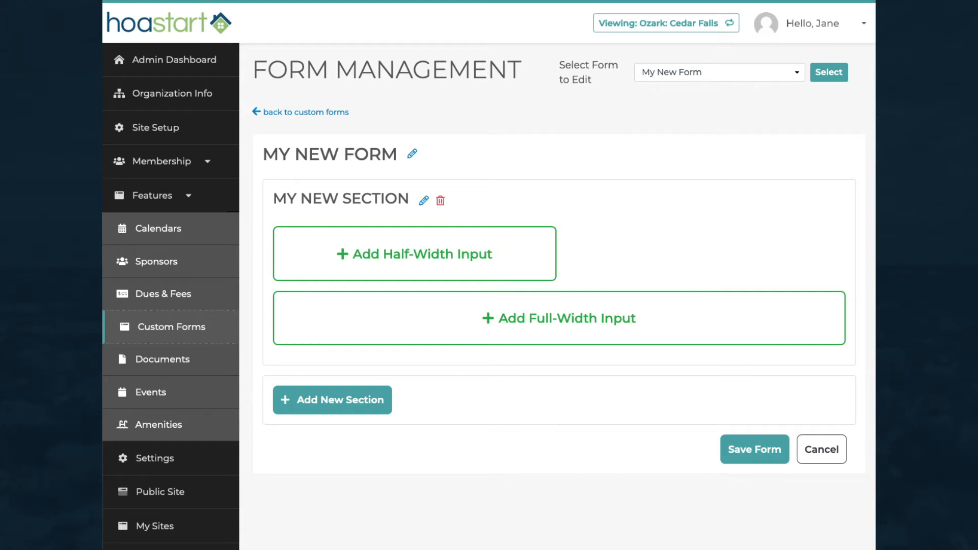
mouse_move(558, 318)
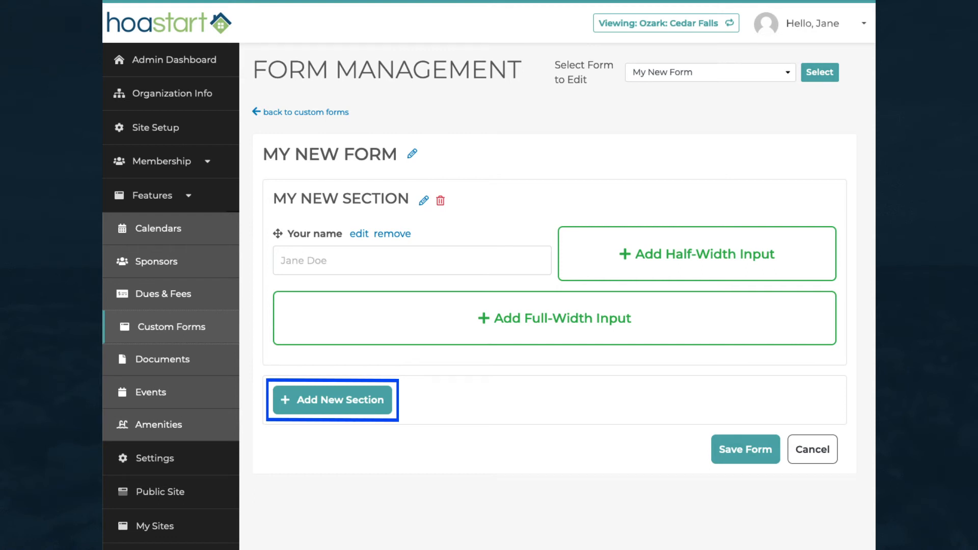
mouse_move(440, 200)
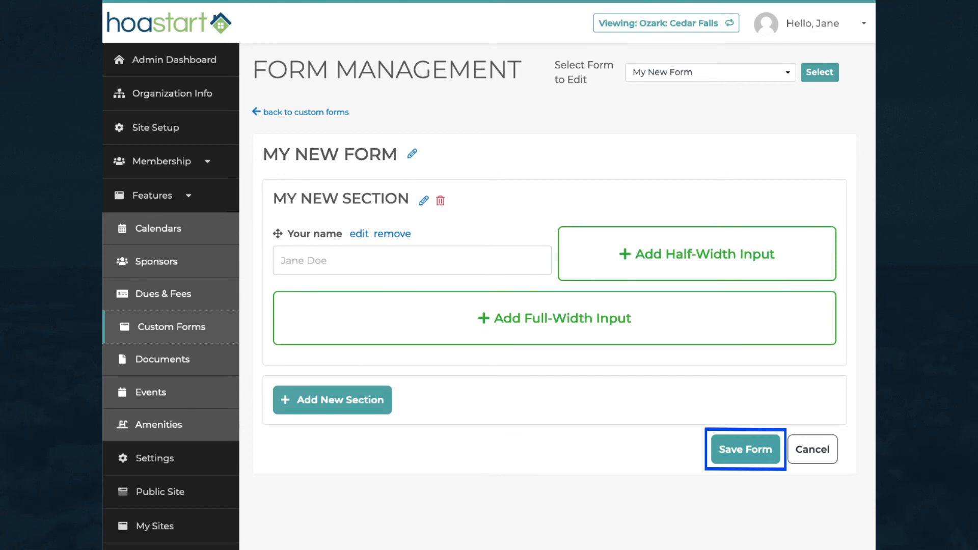
Step: Save the form and confirm 'My New Form' appears in the Custom Forms list
click(744, 449)
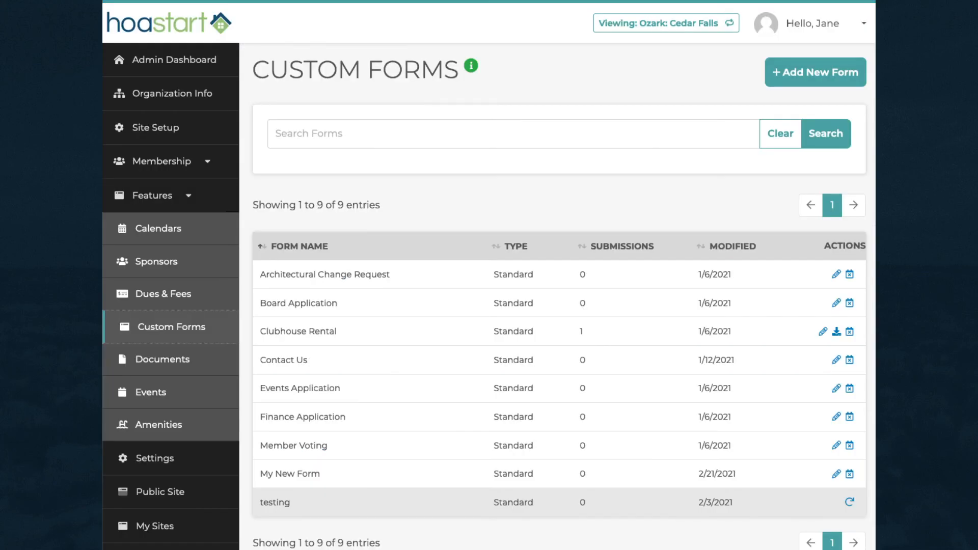
click(471, 66)
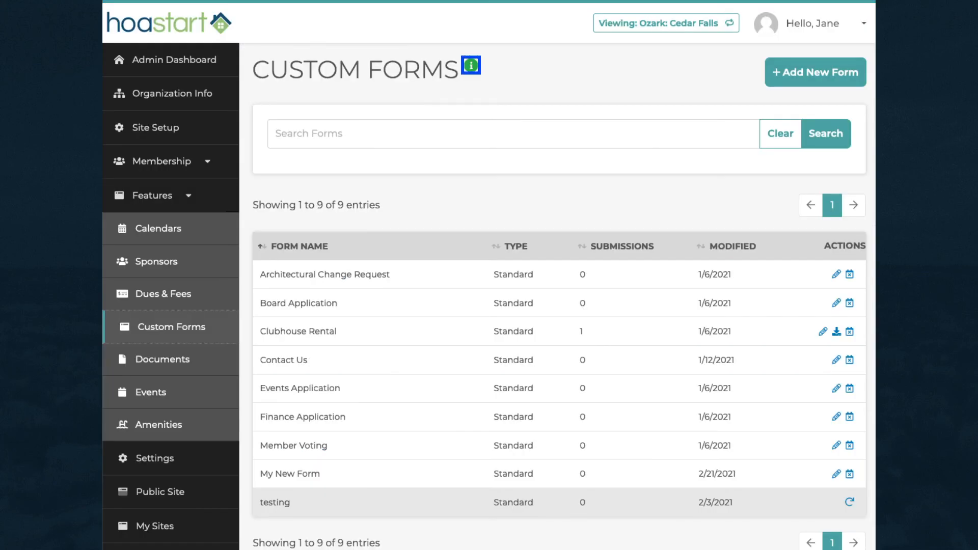